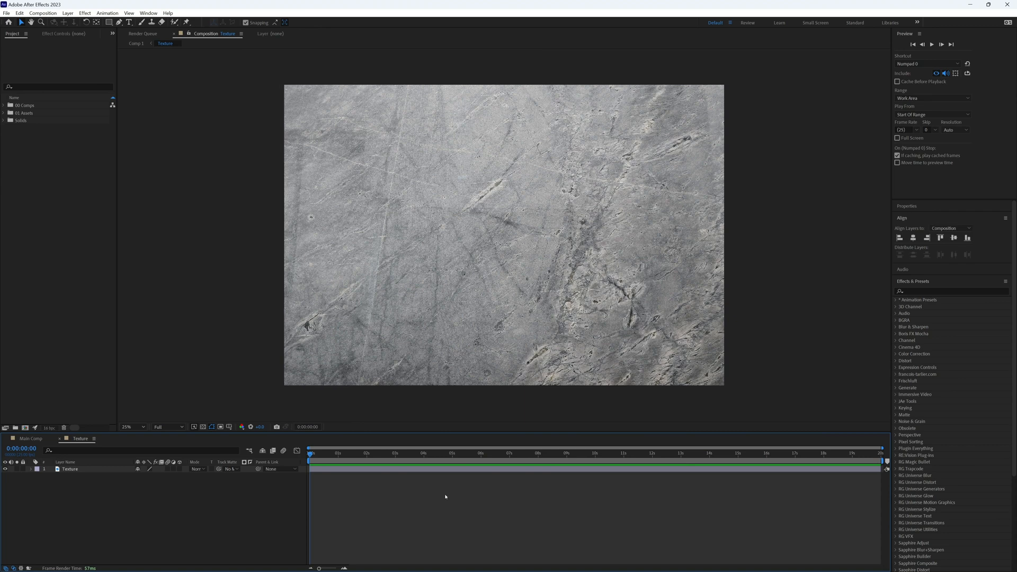
Add a new adjustment layer above the texture image via Layer > New
{"action": "left_click", "coordinate": [67, 13]}
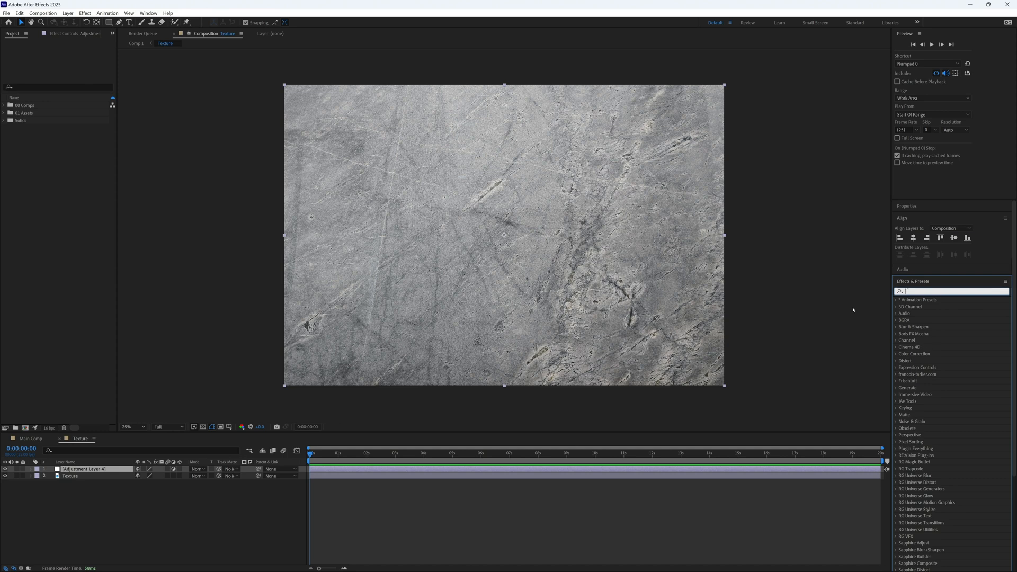
Search 'off' in Effects & Presets and apply Offset to the adjustment layer
{"action": "type", "text": "offset"}
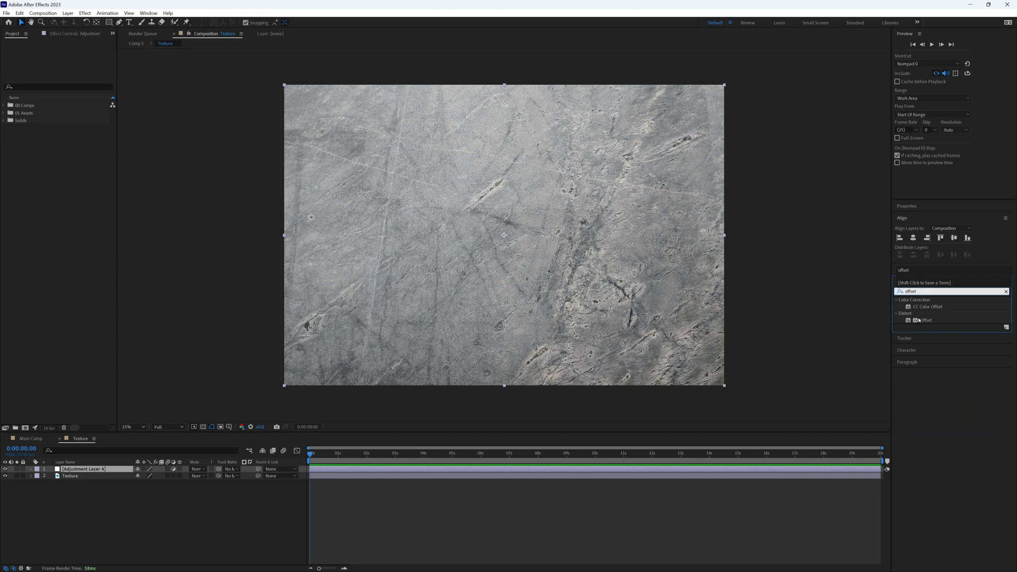
{"action": "double_click", "coordinate": [926, 318]}
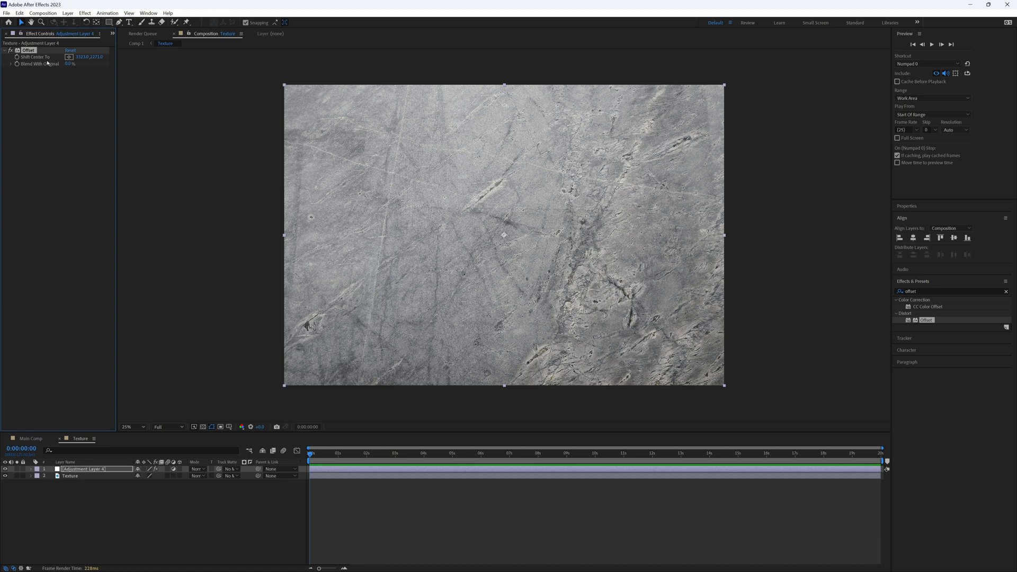
{"action": "mouse_move", "coordinate": [16, 57]}
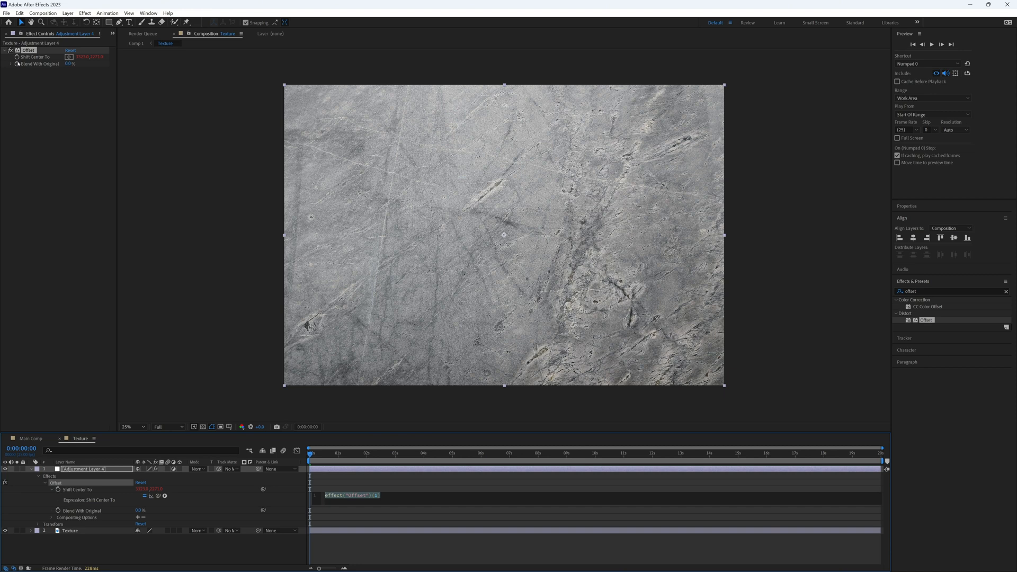
Enter a wiggle expression with frequency 25 on Shift Center To
{"action": "type", "text": "wiggle(2"}
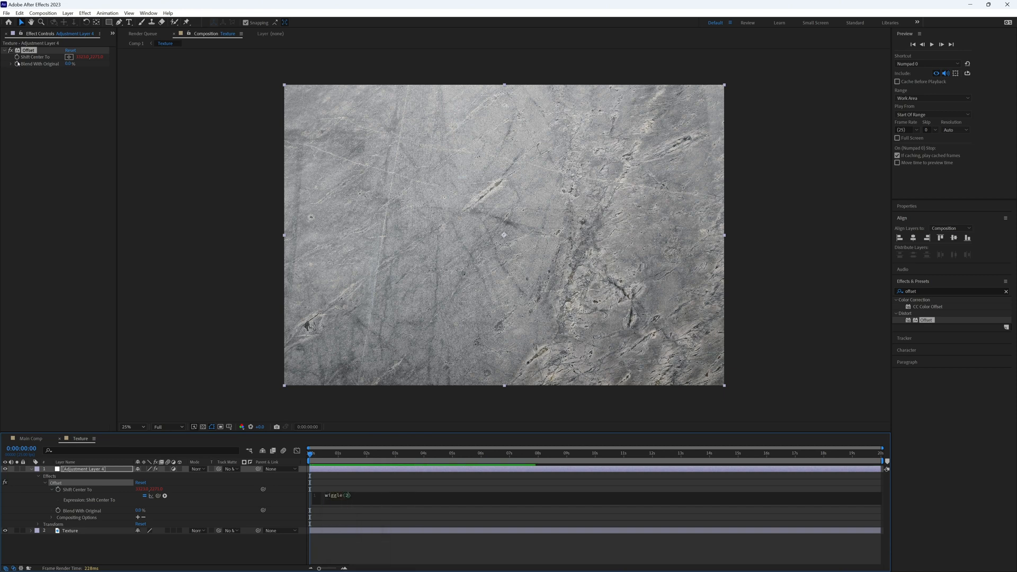
{"action": "type", "text": "25,"}
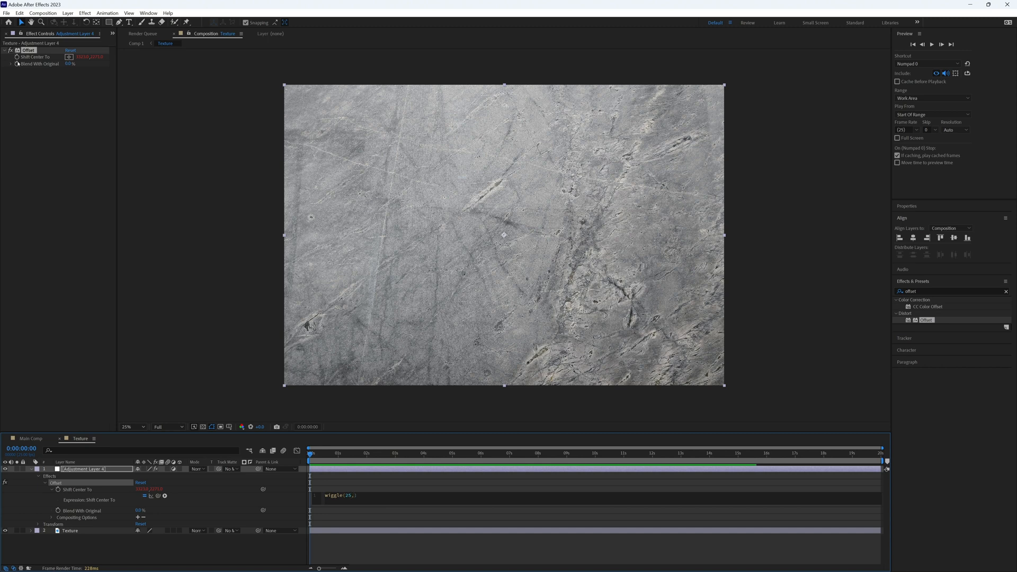
{"action": "type", "text": "5000"}
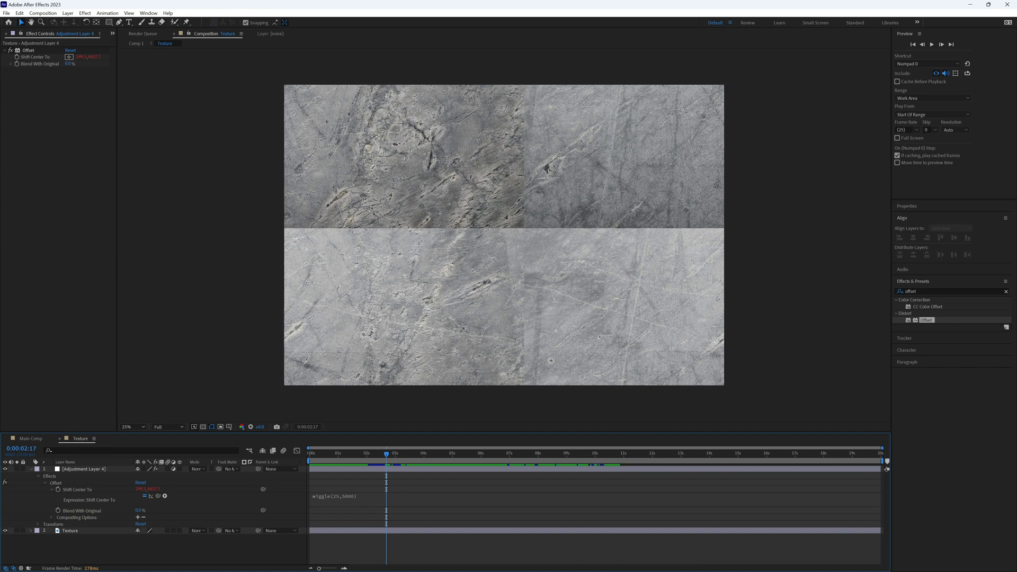
Start a new search in the Effects & Presets field
{"action": "left_click", "coordinate": [83, 469]}
{"action": "type", "text": "m"}
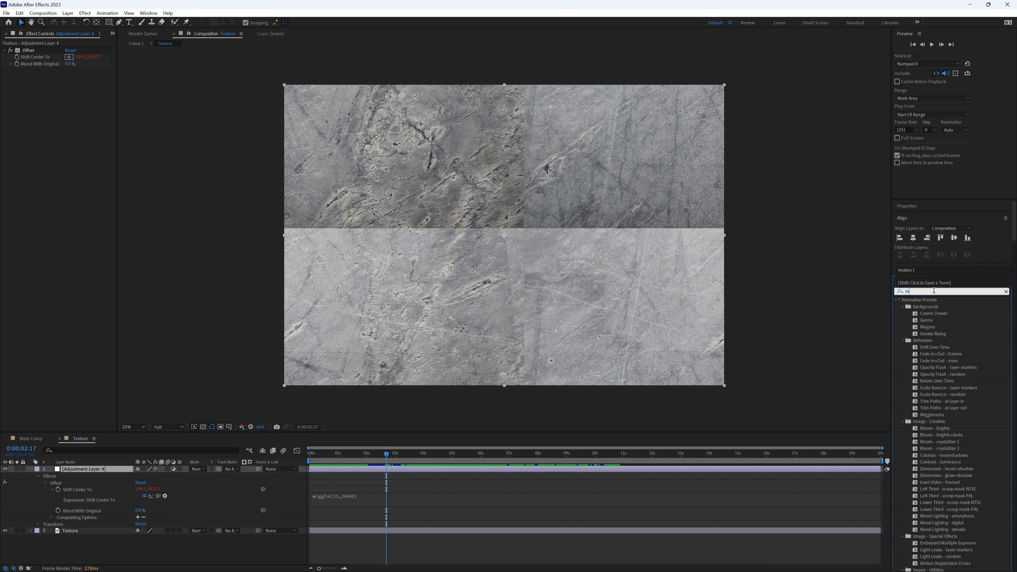
Apply Motion Tile and set its output width and height to 200
{"action": "type", "text": "otion tile"}
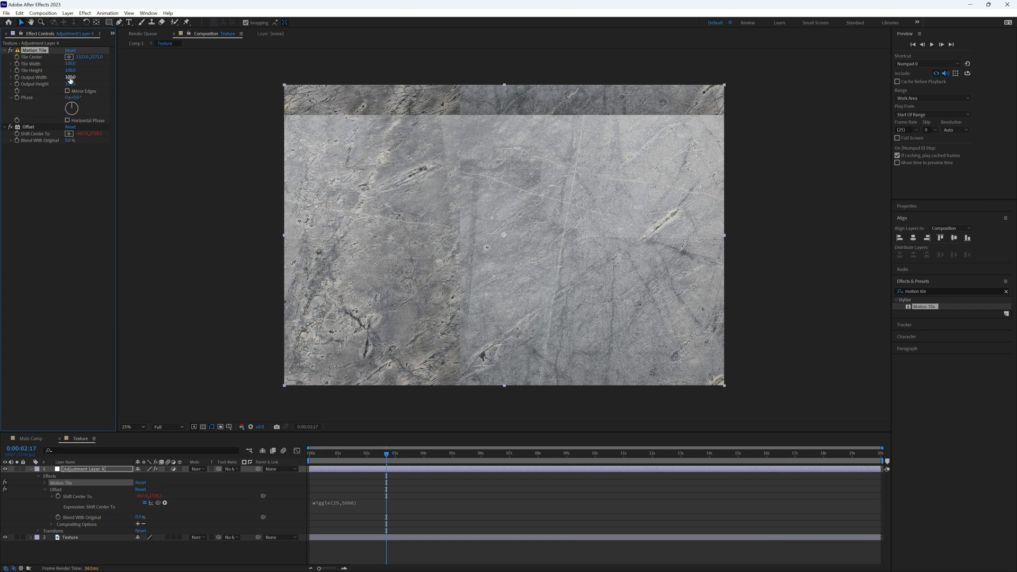
{"action": "double_click", "coordinate": [70, 84]}
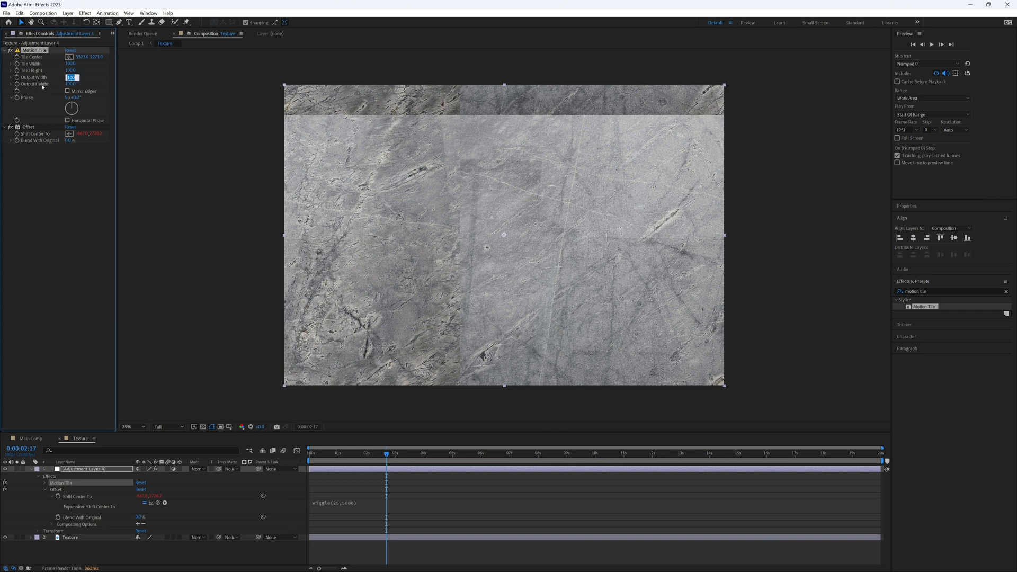
{"action": "type", "text": "200.0"}
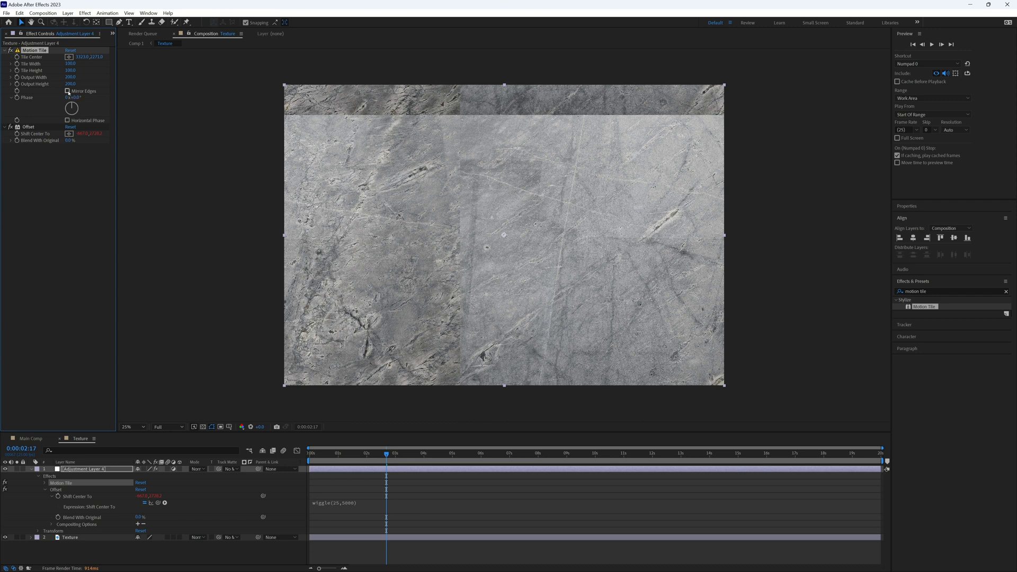
Enable Mirror Edges under Motion Tile in Effect Controls
{"action": "left_click", "coordinate": [67, 90]}
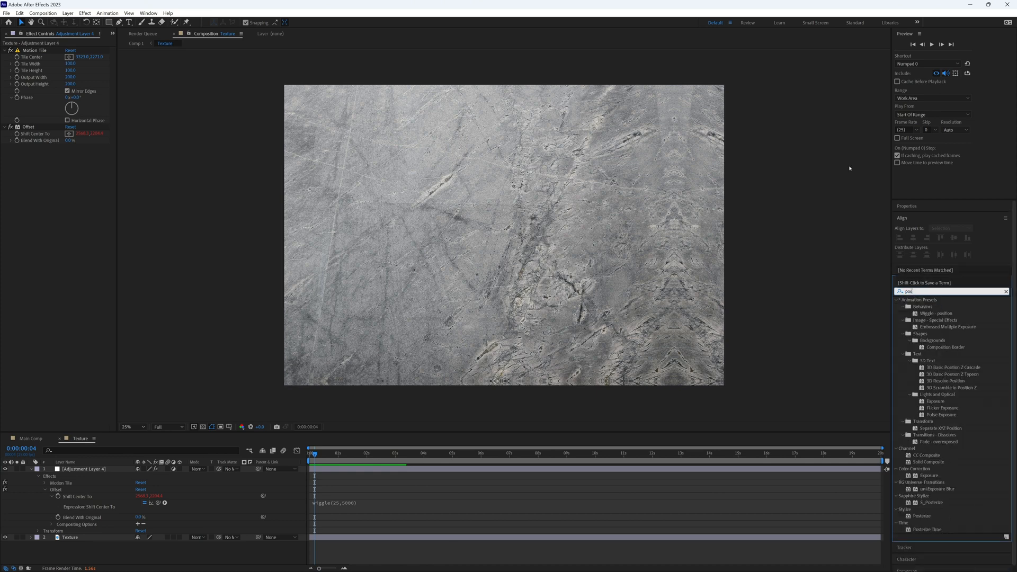
Apply Posterize Time to the adjustment layer with a frame rate of 5
{"action": "type", "text": "posterize"}
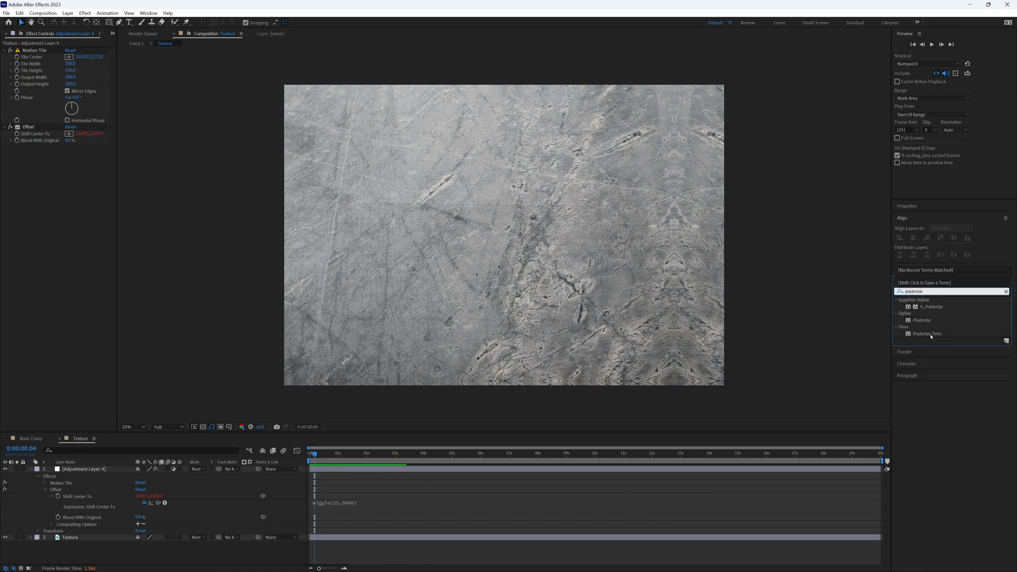
{"action": "double_click", "coordinate": [927, 334]}
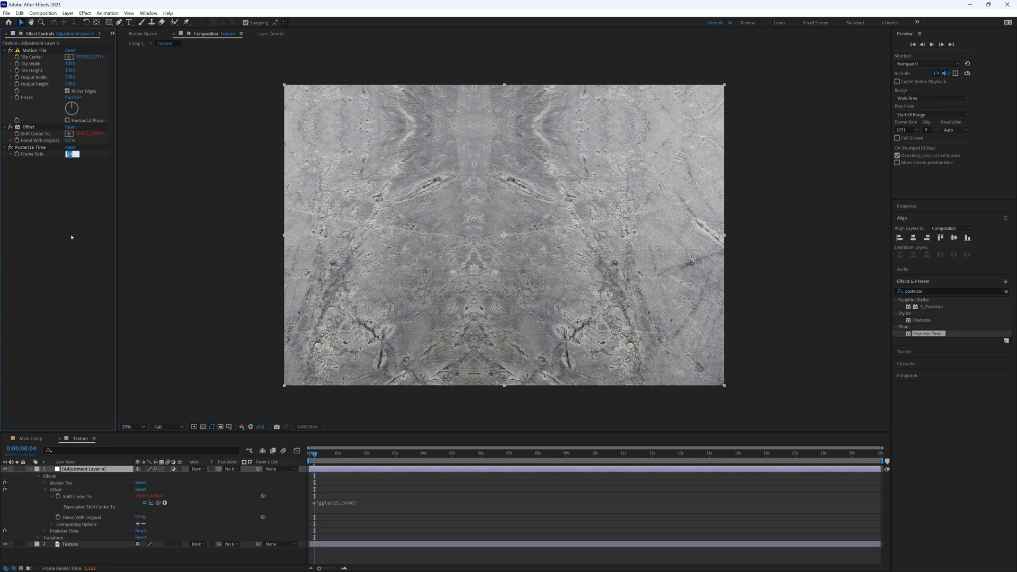
{"action": "type", "text": "5"}
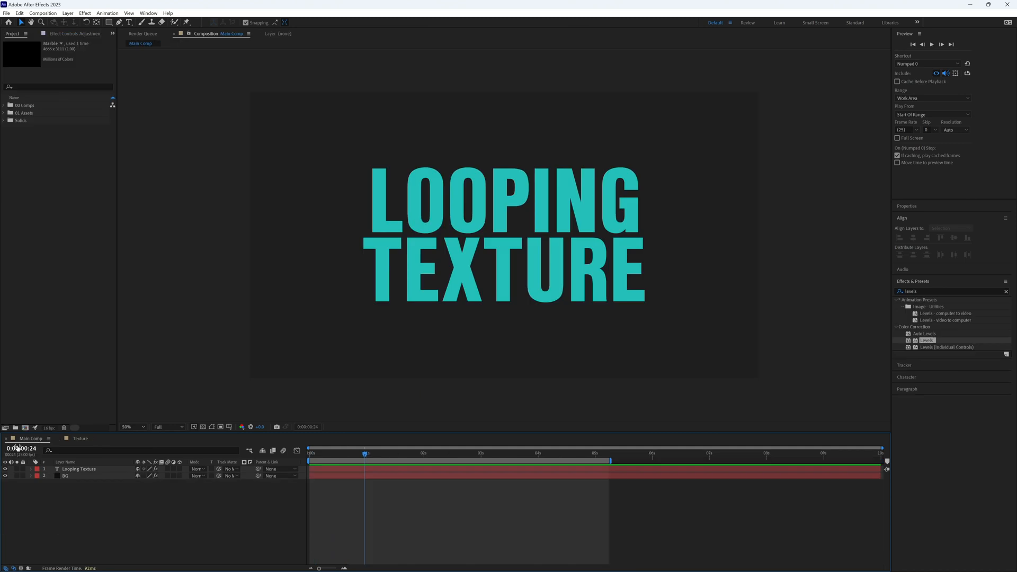
Expand the 00 Comps folder to list Main Comp, Texture and Texture Precomp
{"action": "left_click", "coordinate": [3, 105]}
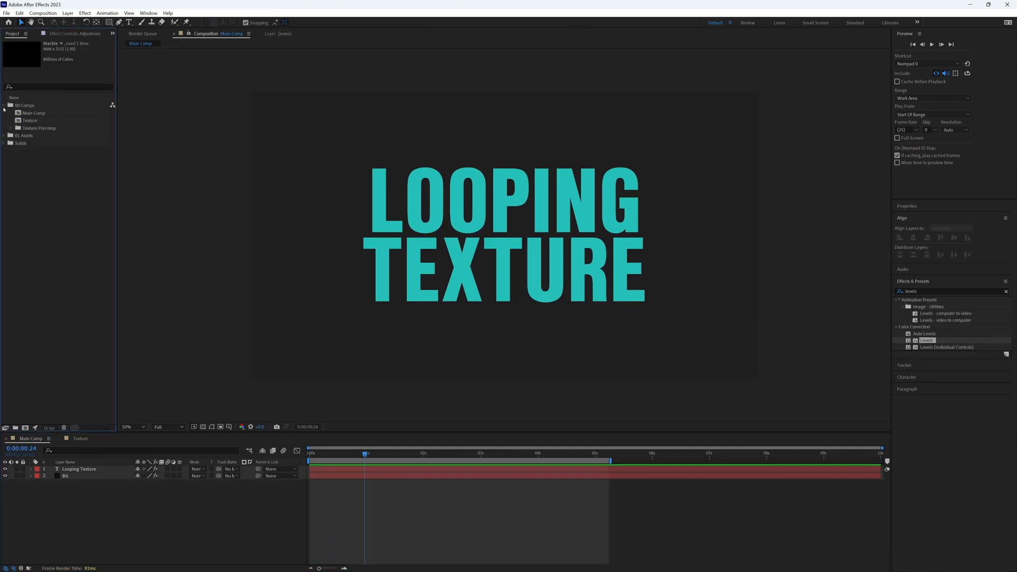